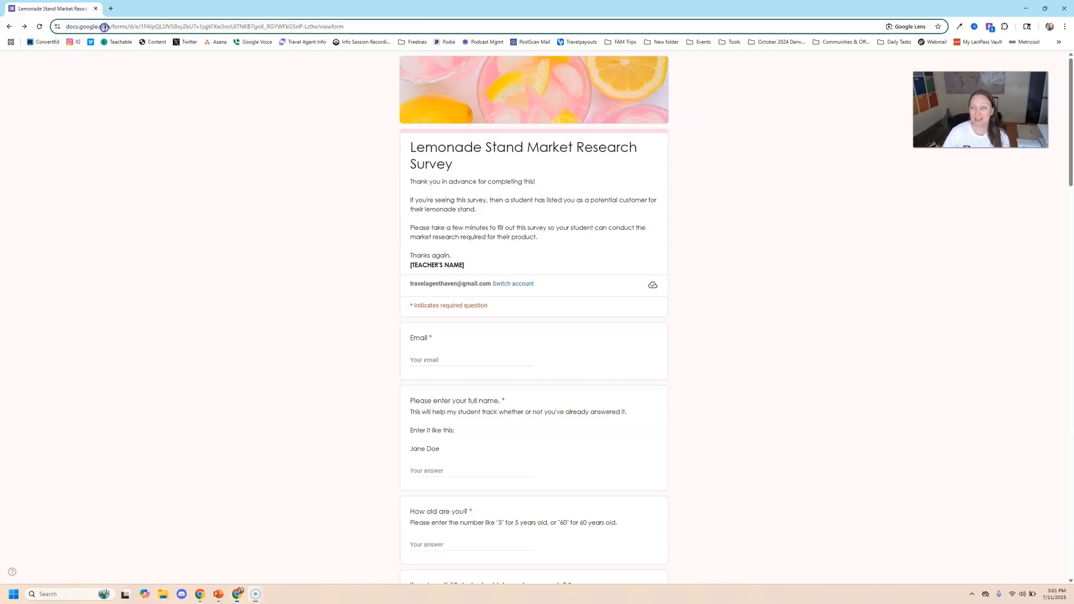
Switch to the browser window showing the Lemonade Stand survey's edit page.
{"action": "left_click", "coordinate": [205, 26]}
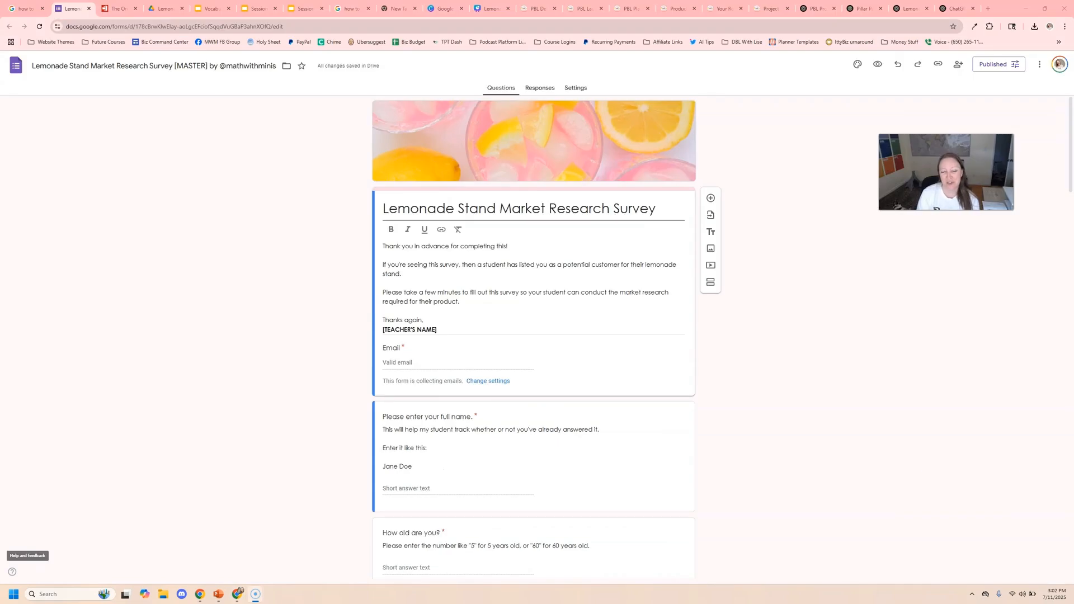
{"action": "mouse_move", "coordinate": [915, 108]}
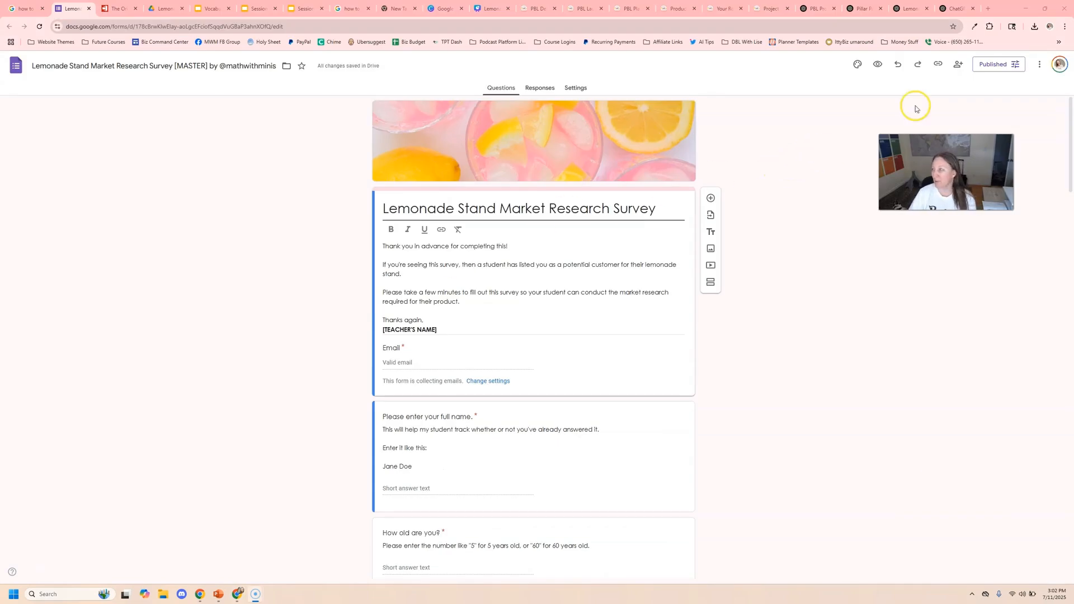
{"action": "left_click", "coordinate": [991, 64]}
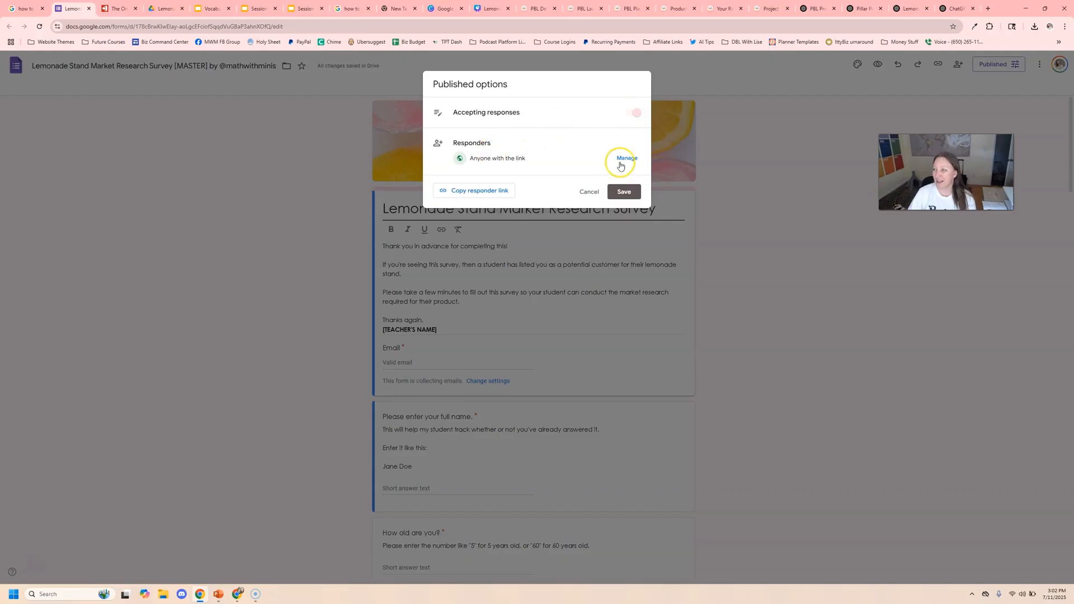
{"action": "mouse_move", "coordinate": [483, 203]}
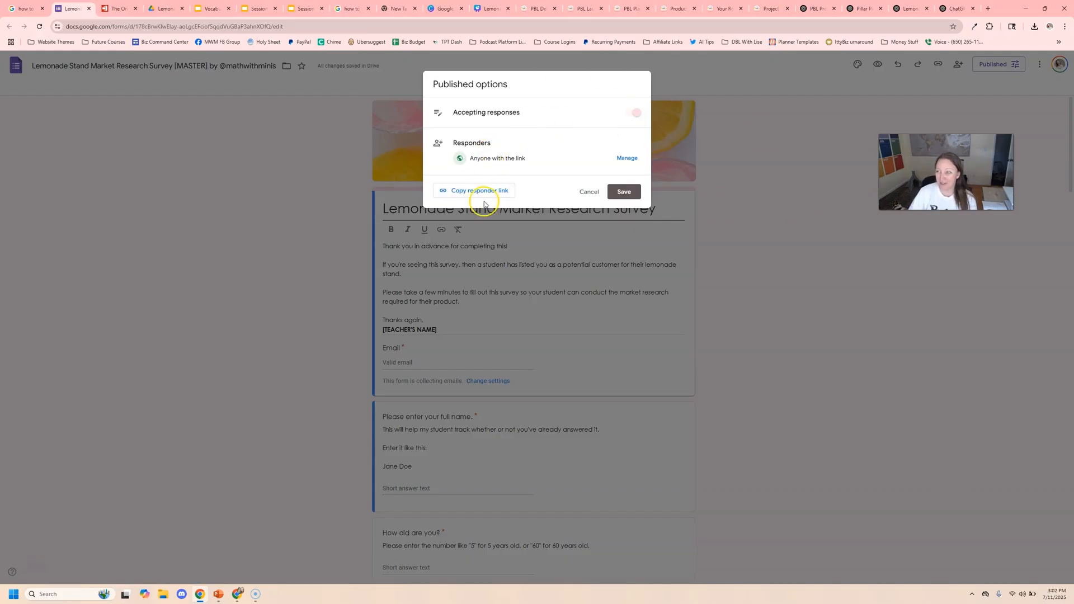
{"action": "mouse_move", "coordinate": [538, 201]}
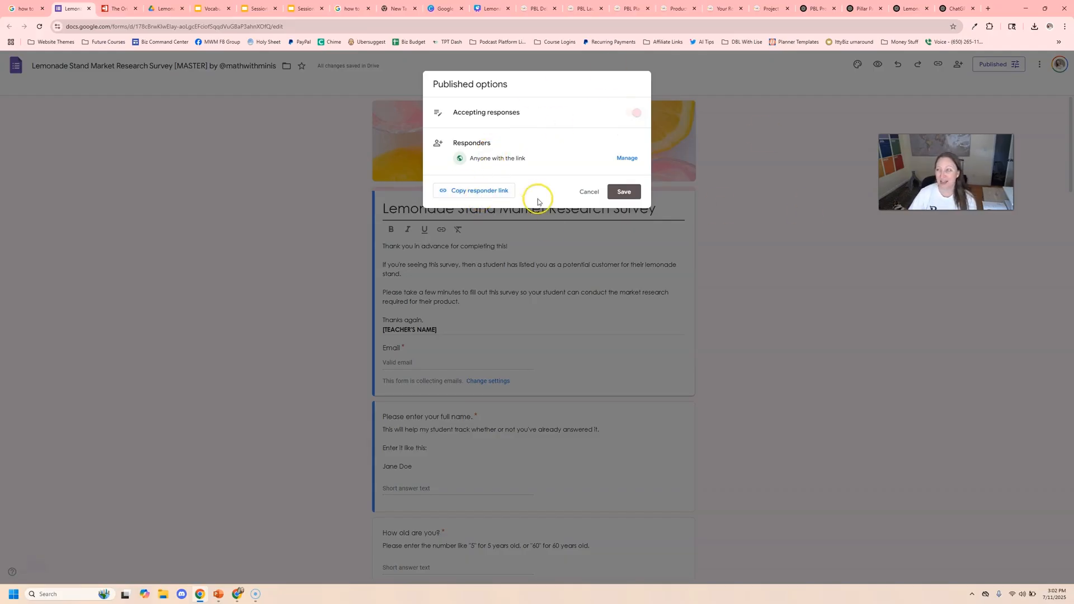
{"action": "mouse_move", "coordinate": [654, 185]}
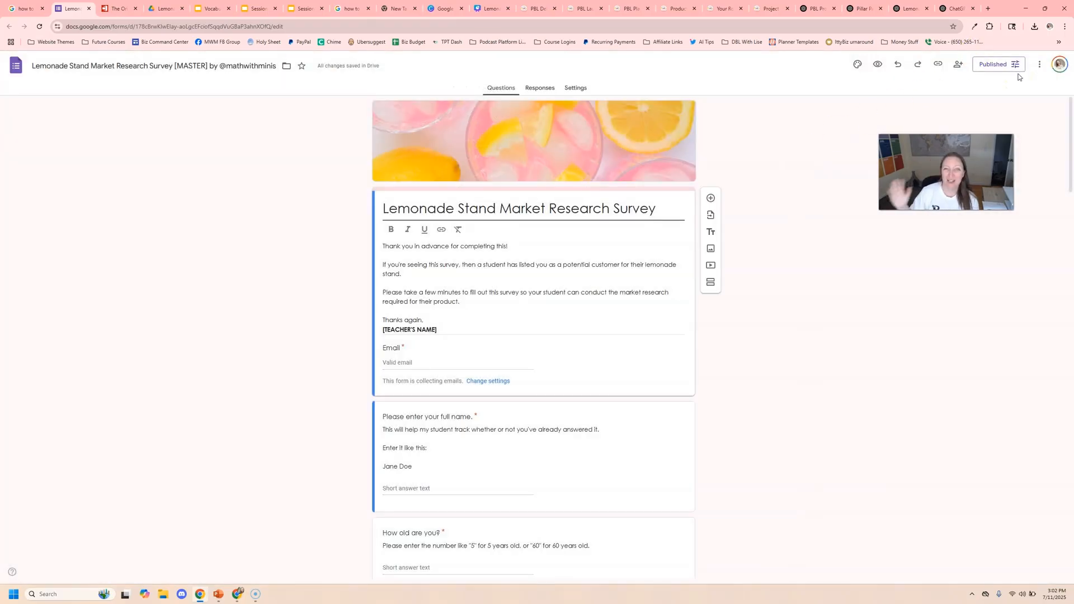
{"action": "mouse_move", "coordinate": [1000, 80]}
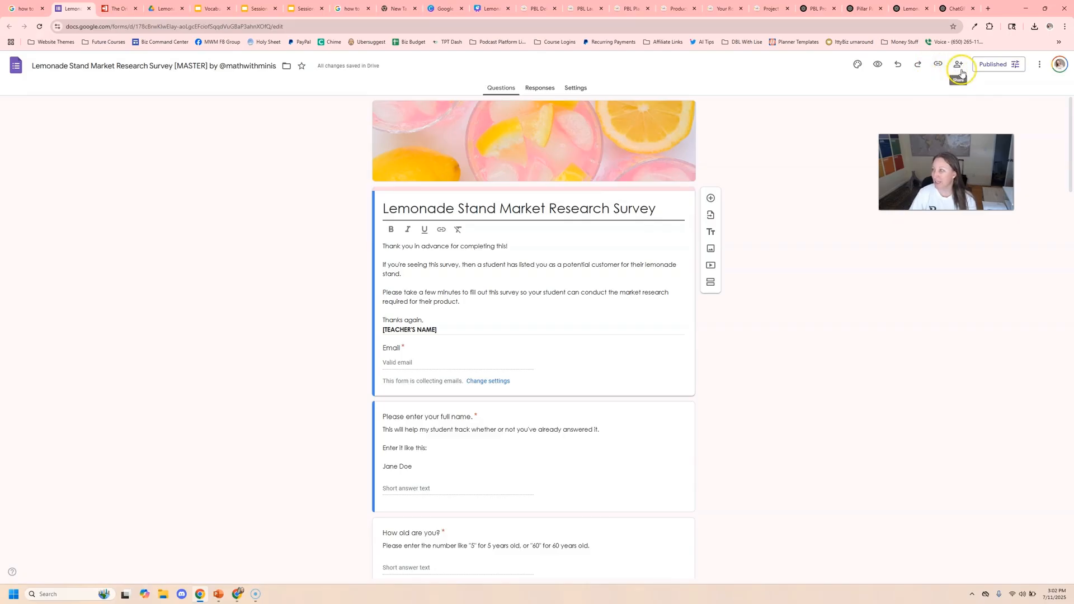
{"action": "mouse_move", "coordinate": [939, 64]}
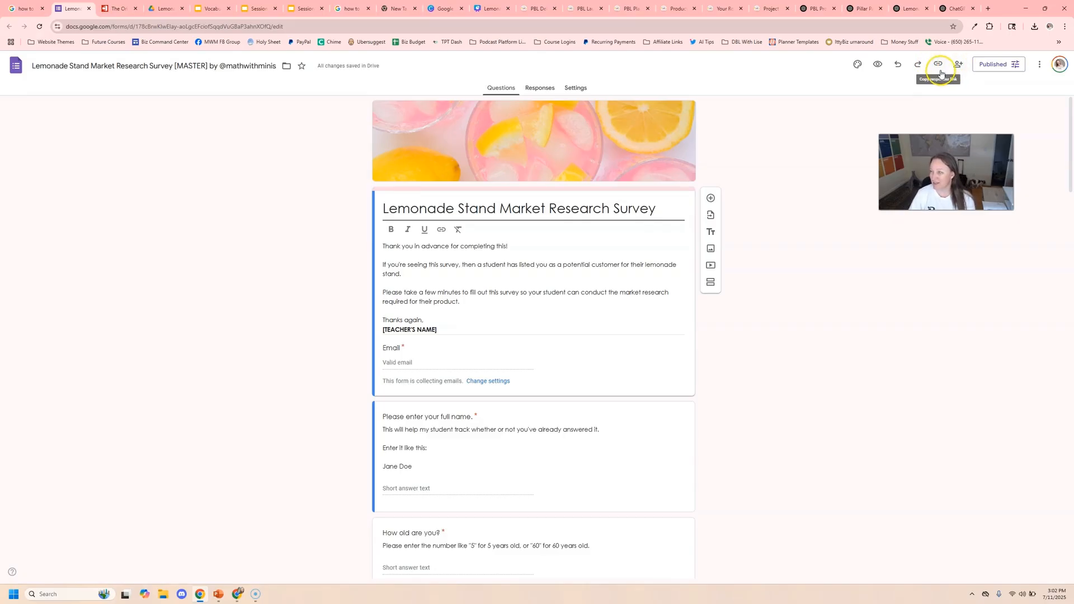
Set the survey's general access to Anyone with the link for editors and responders.
{"action": "left_click", "coordinate": [958, 65]}
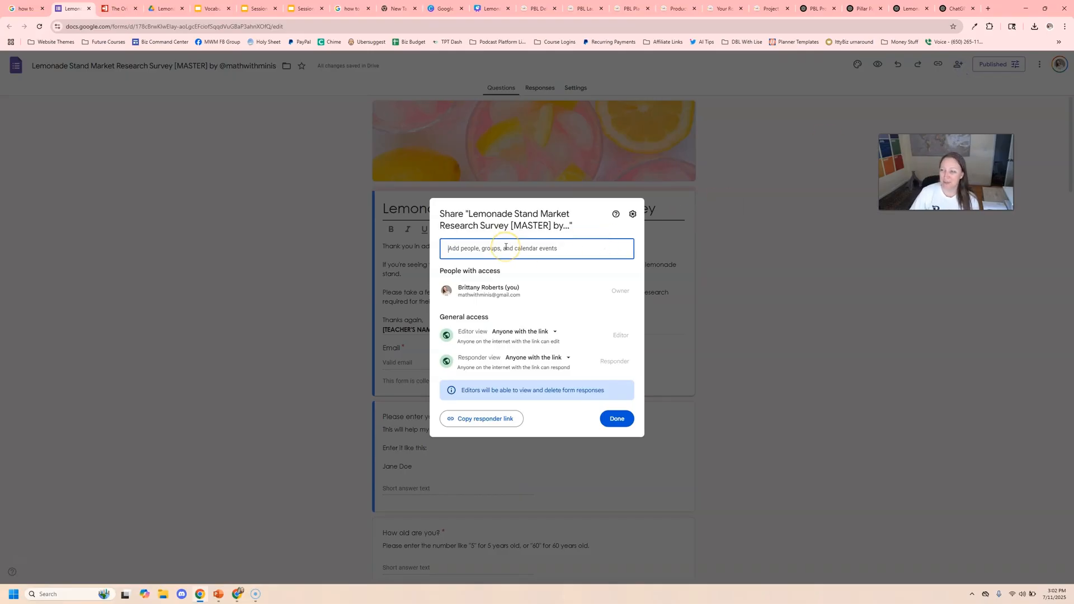
{"action": "mouse_move", "coordinate": [534, 248]}
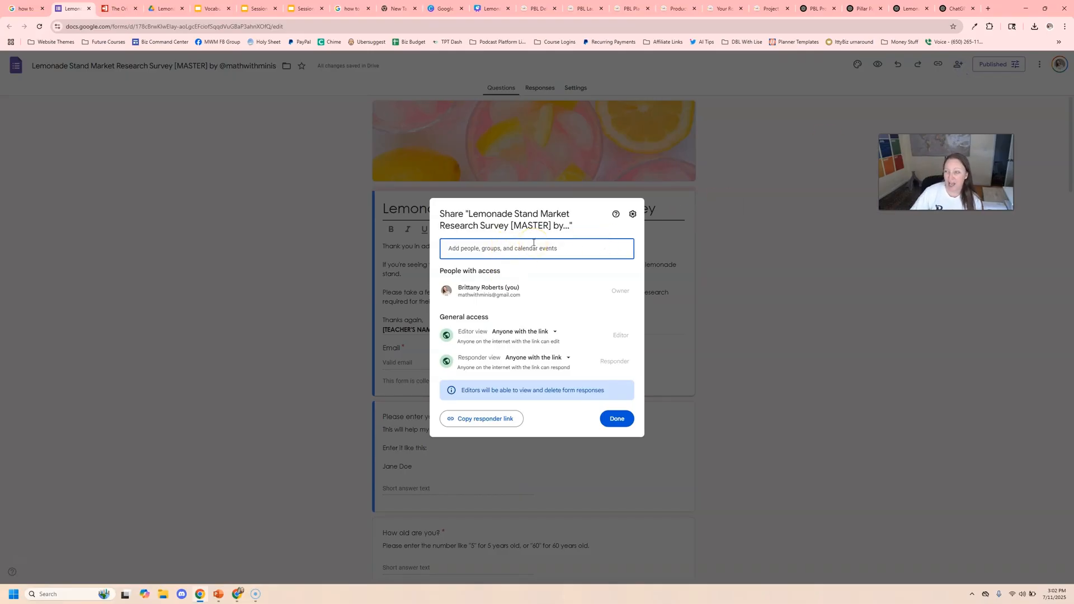
{"action": "left_click", "coordinate": [524, 335]}
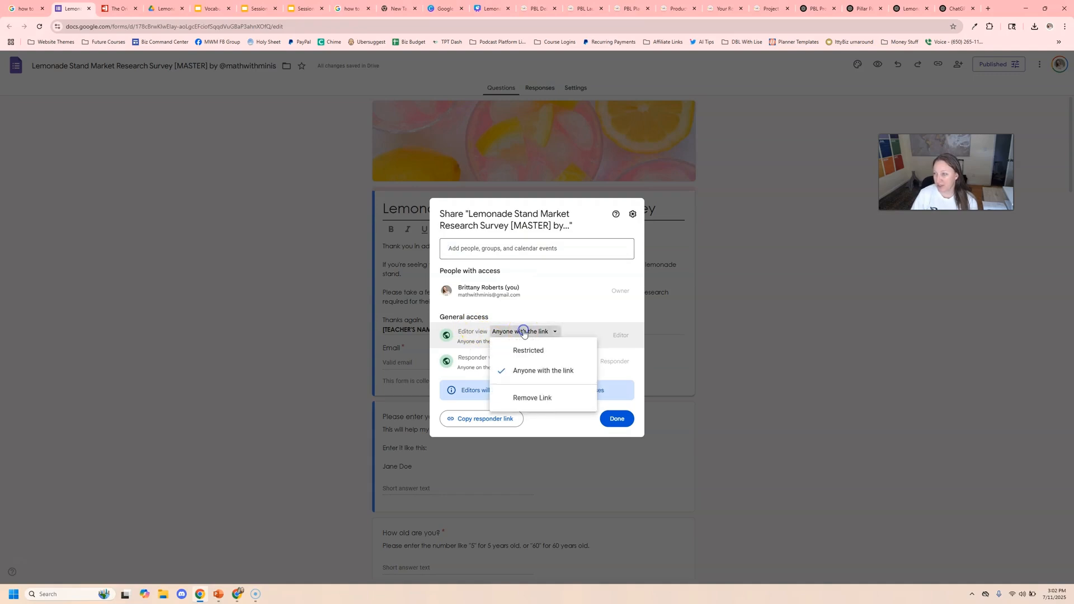
{"action": "mouse_move", "coordinate": [588, 290]}
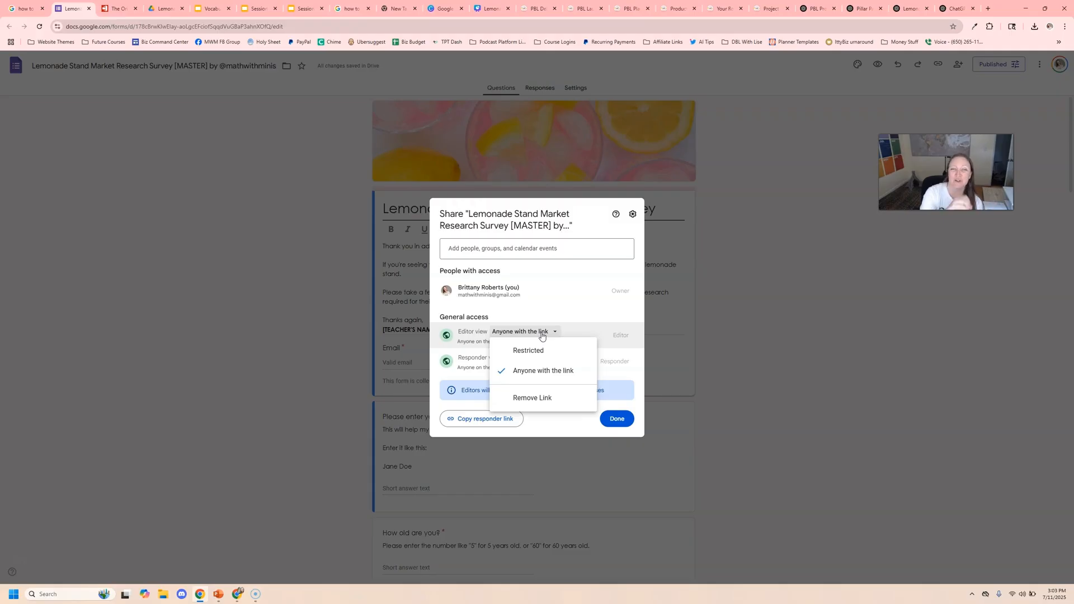
{"action": "mouse_move", "coordinate": [589, 256]}
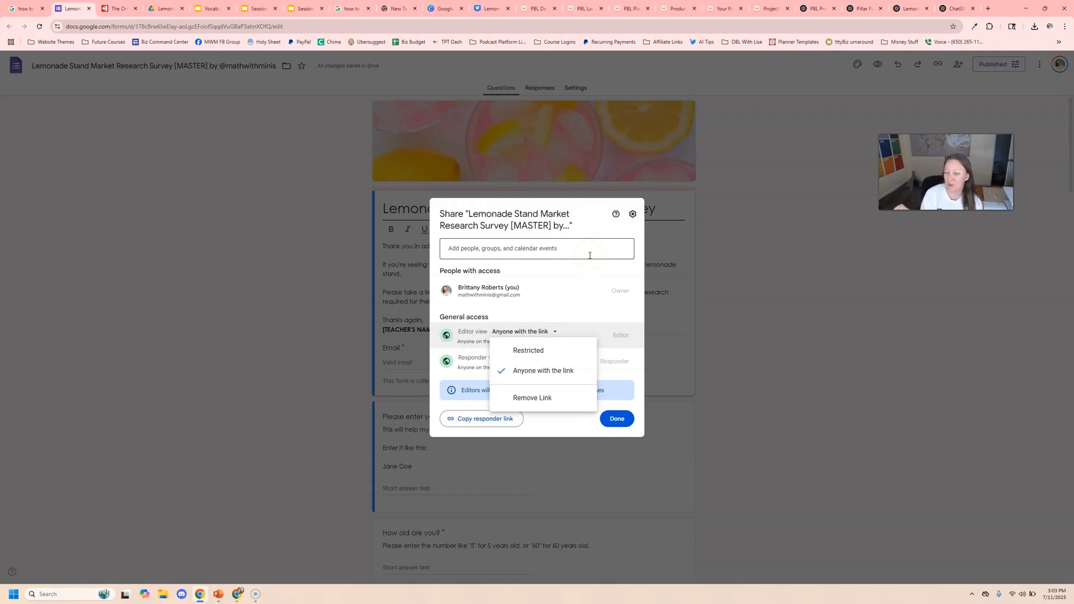
{"action": "mouse_move", "coordinate": [525, 398]}
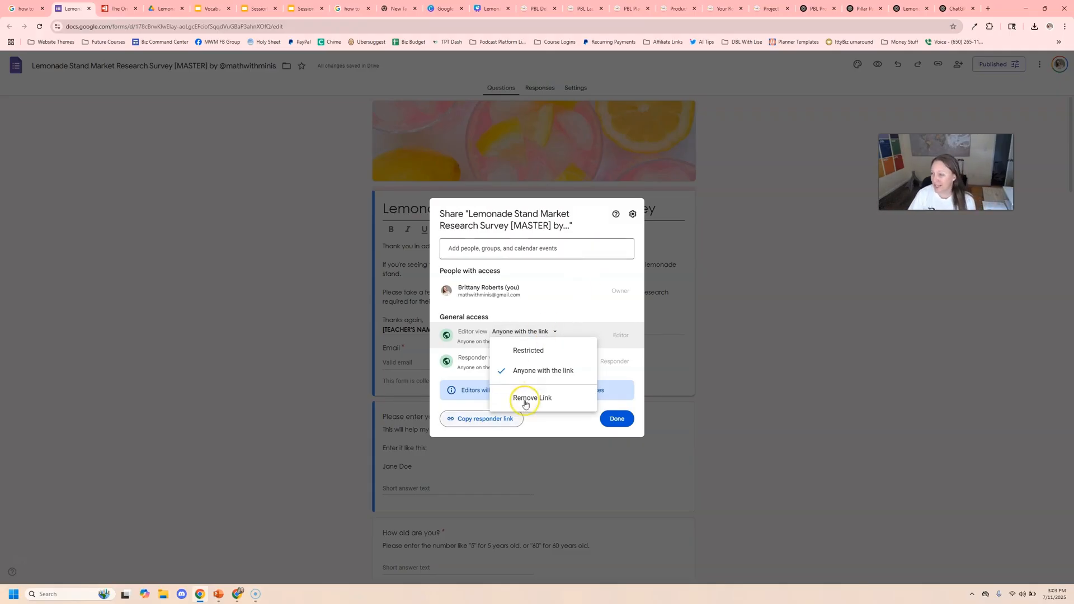
{"action": "left_click", "coordinate": [536, 248]}
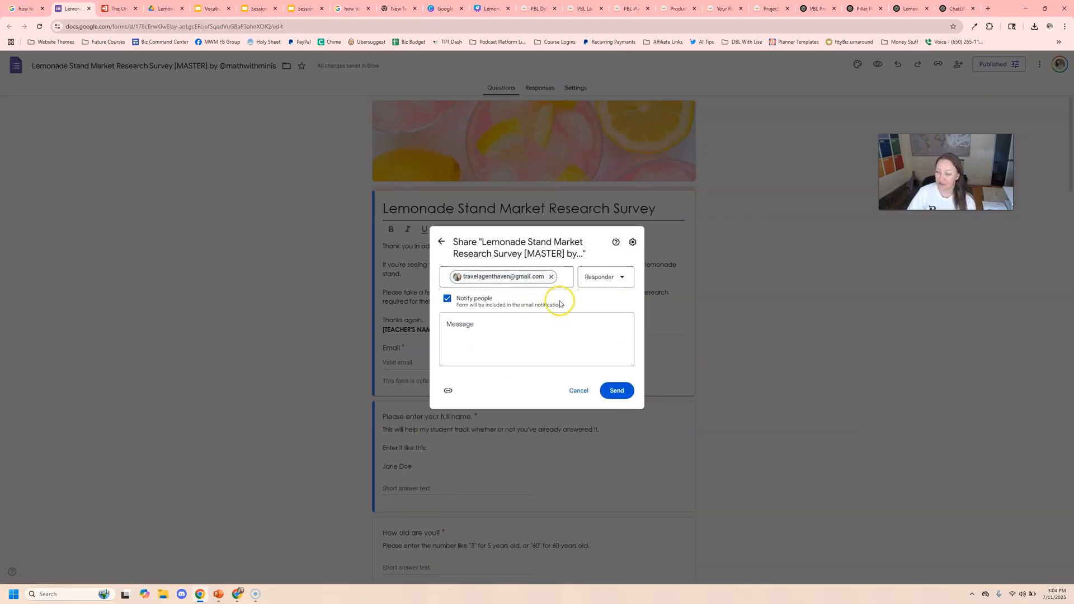
Change the recipient's role from Responder to Editor, keep Notify people on, and send.
{"action": "left_click", "coordinate": [536, 339]}
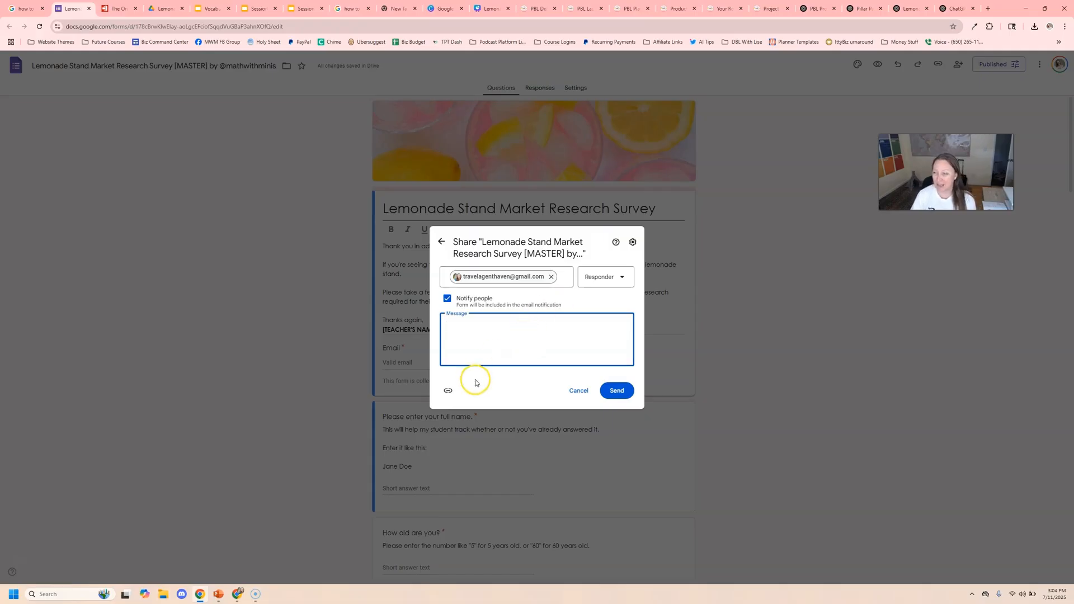
{"action": "mouse_move", "coordinate": [447, 391]}
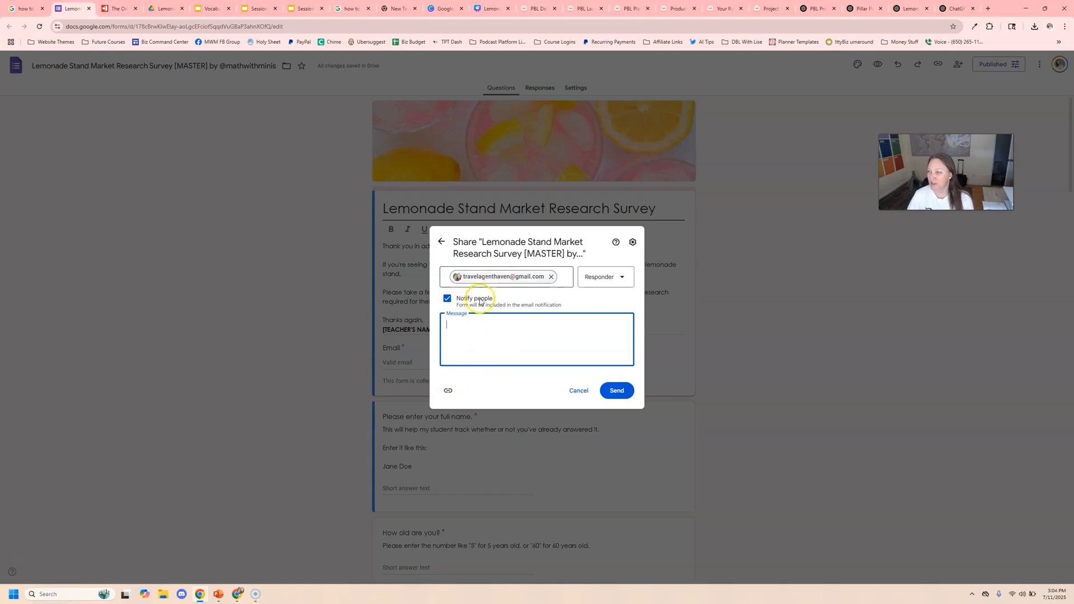
{"action": "left_click", "coordinate": [604, 277]}
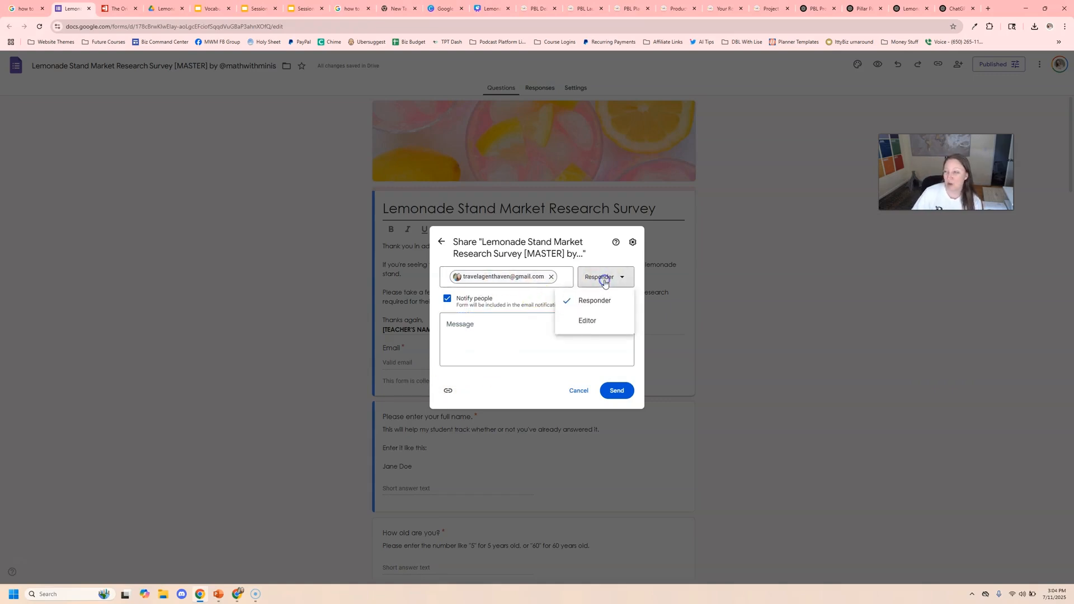
{"action": "left_click", "coordinate": [586, 321]}
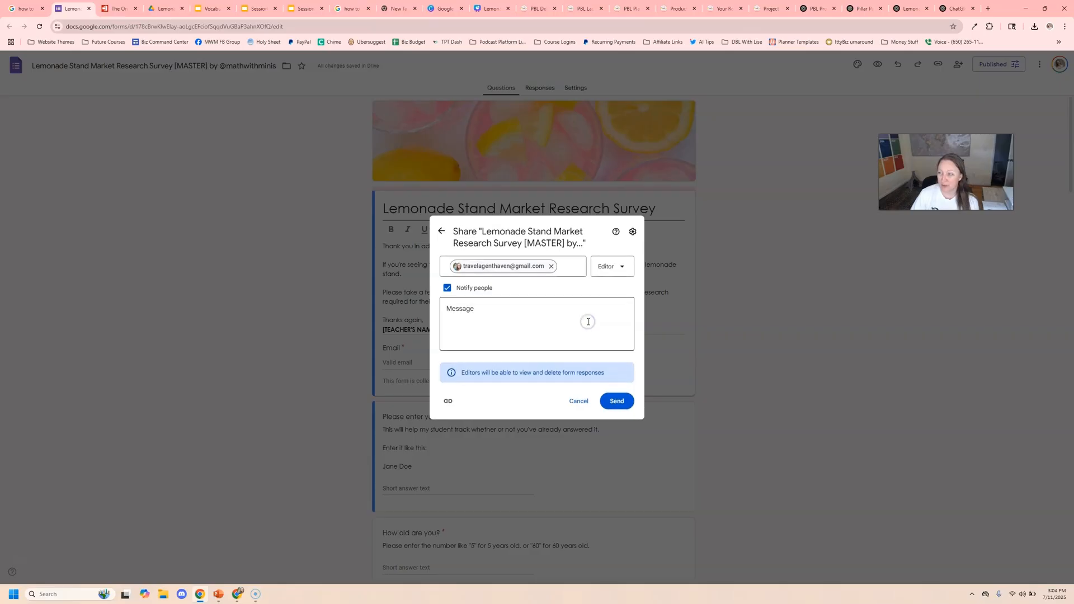
{"action": "left_click", "coordinate": [614, 401]}
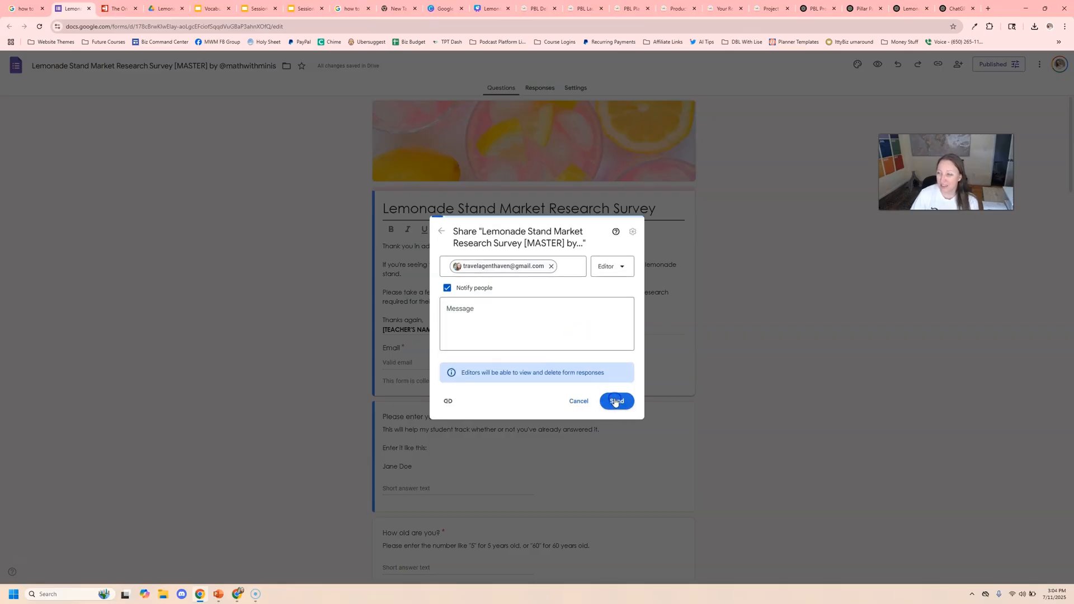
{"action": "left_click", "coordinate": [615, 400]}
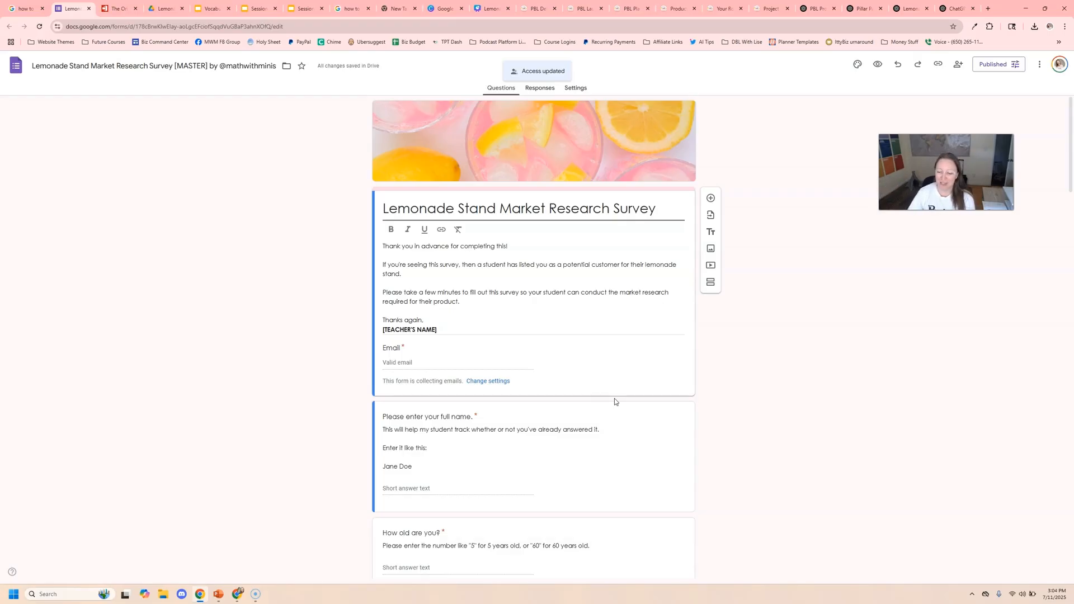
{"action": "mouse_move", "coordinate": [620, 391]}
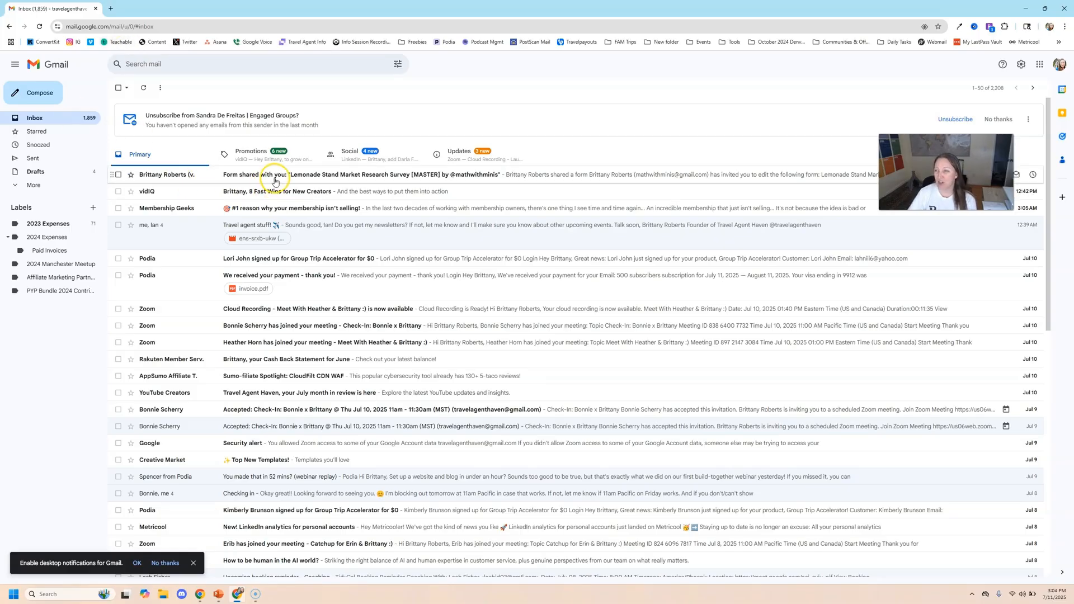
Open the 'Form shared with you' email and launch the survey from it.
{"action": "left_click", "coordinate": [377, 174]}
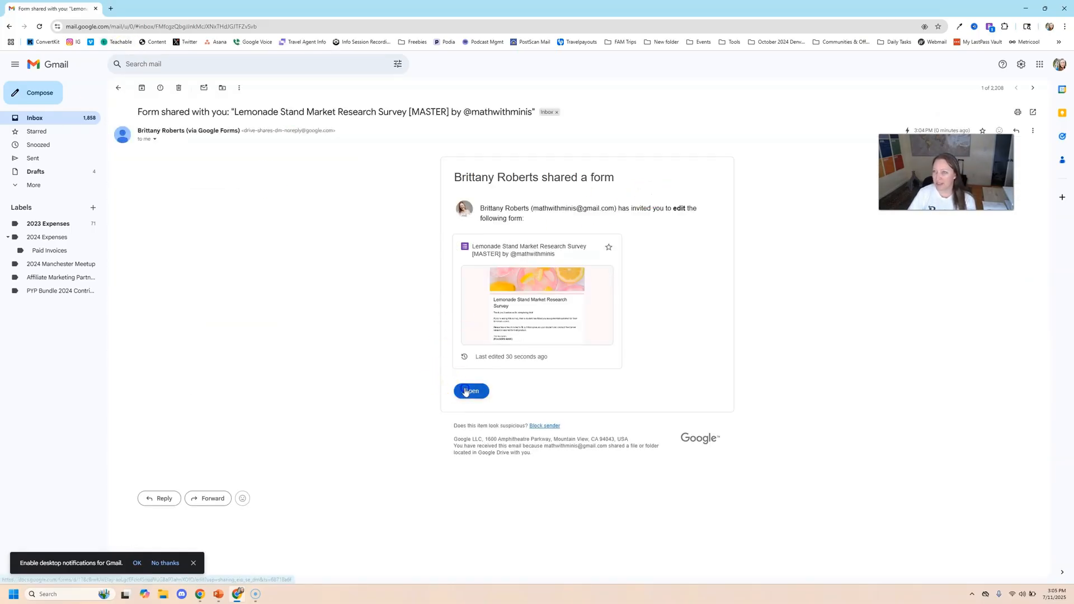
{"action": "left_click", "coordinate": [471, 391]}
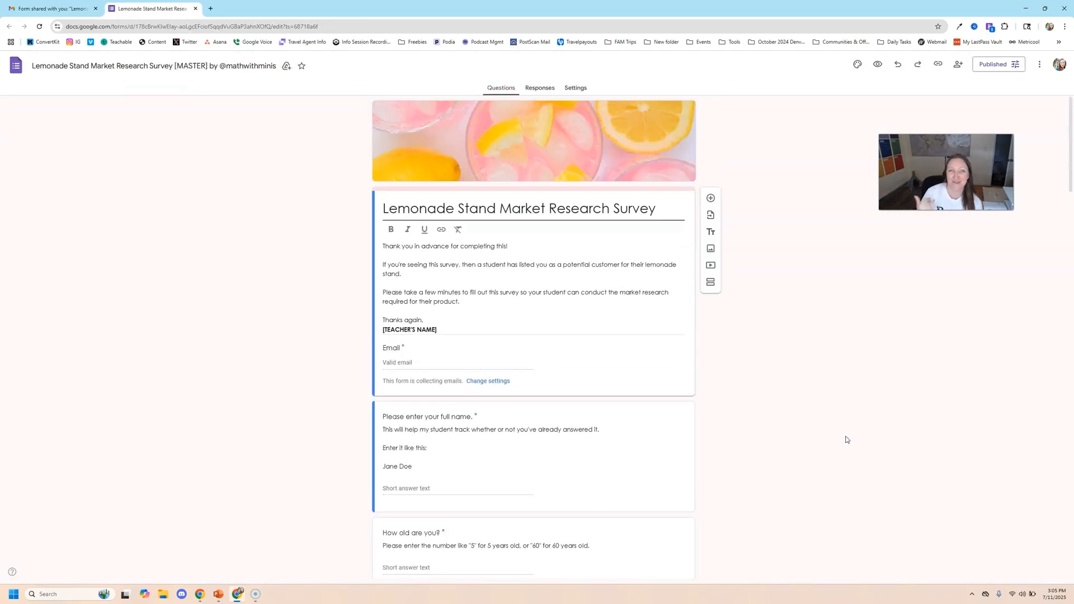
{"action": "mouse_move", "coordinate": [1034, 123]}
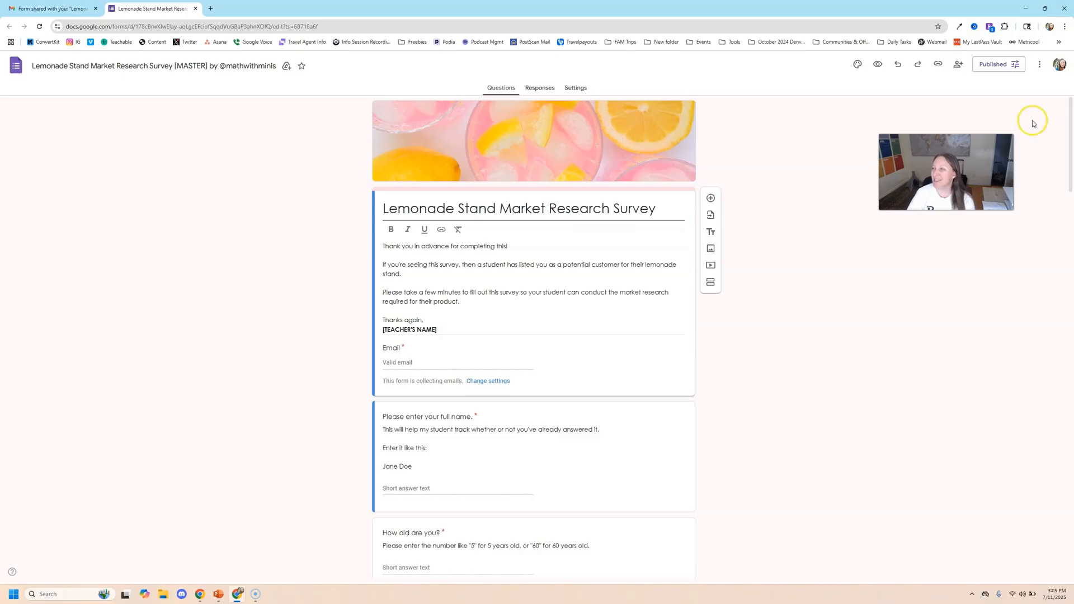
Choose Make a copy from the shared survey's three-dot More menu.
{"action": "left_click", "coordinate": [1040, 64]}
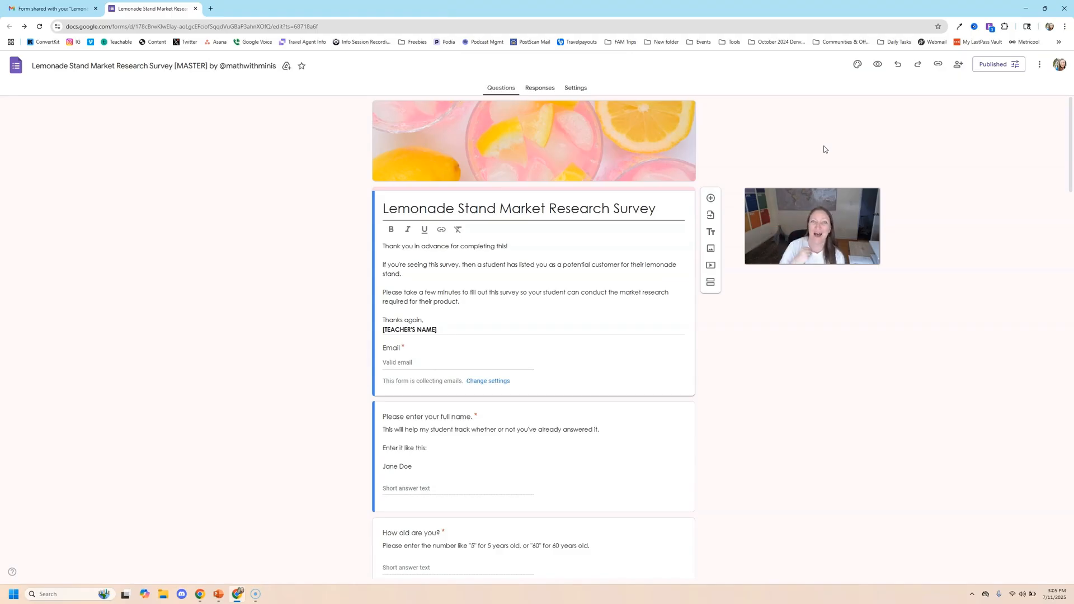
{"action": "left_click", "coordinate": [1039, 64]}
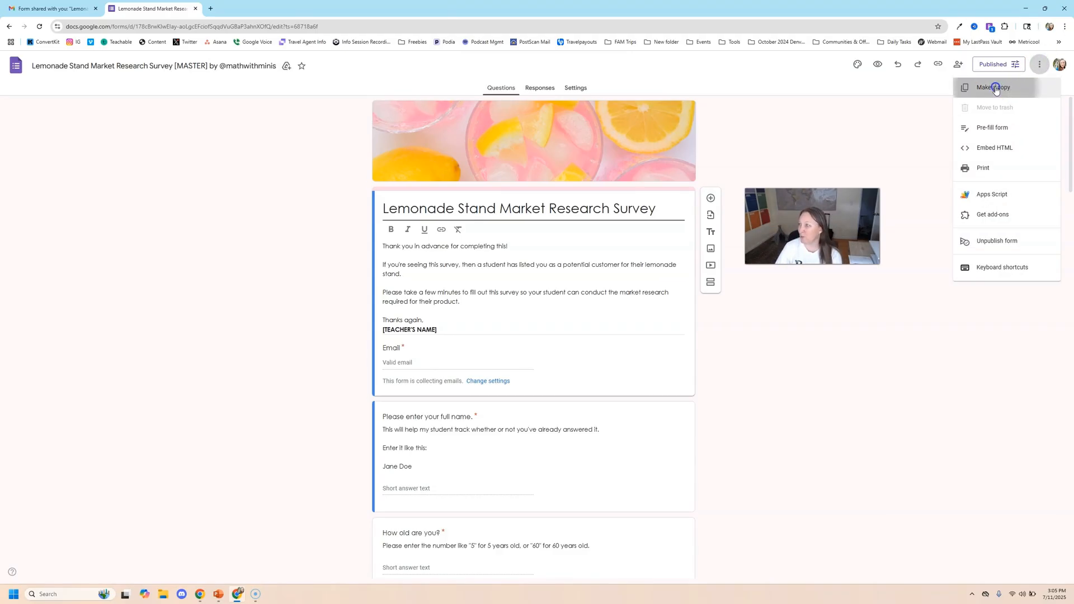
{"action": "left_click", "coordinate": [993, 87]}
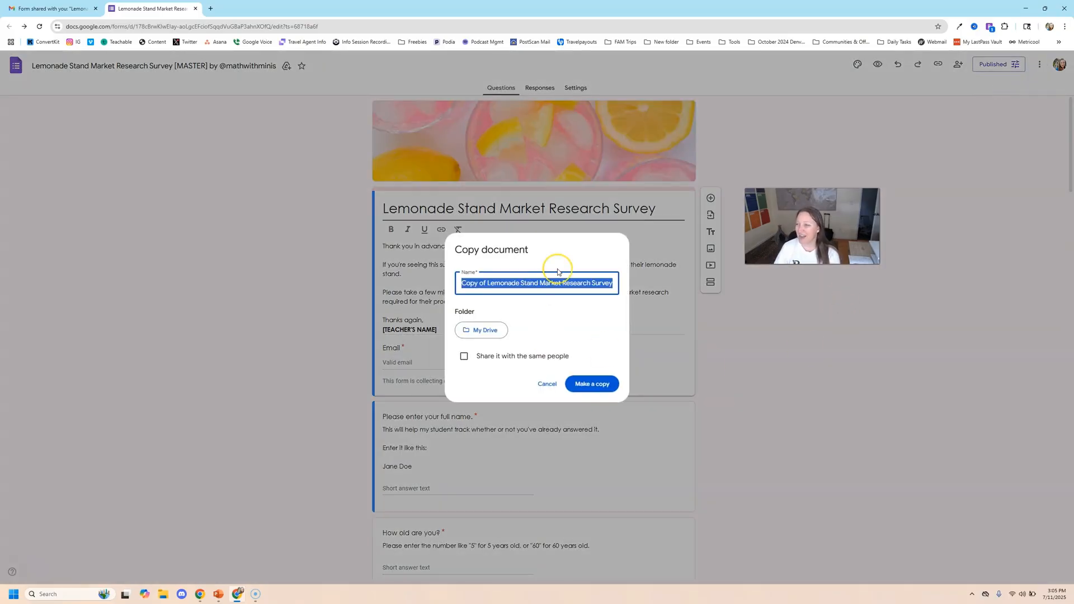